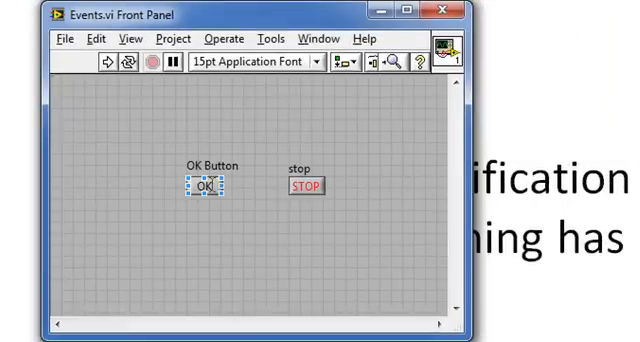
pyautogui.moveTo(212, 218)
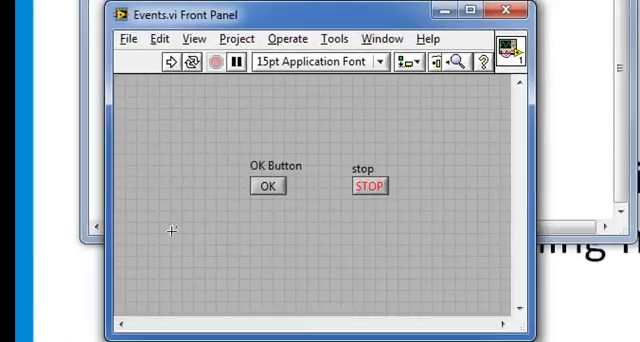
# Step: Run Events.vi, trigger the 'You pushed the button!' dialog with OK Button, and dismiss it
pyautogui.click(168, 62)
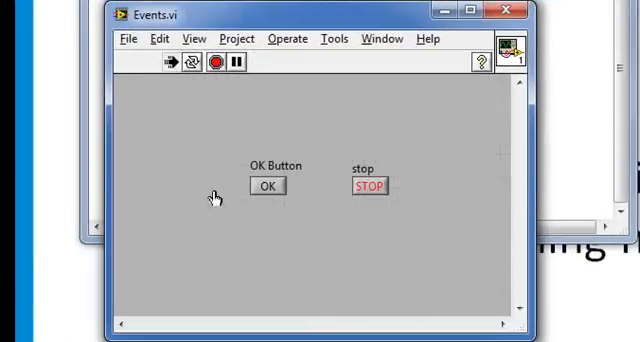
pyautogui.click(266, 186)
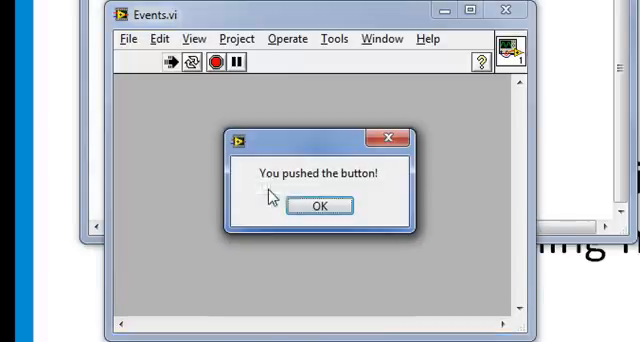
pyautogui.click(318, 206)
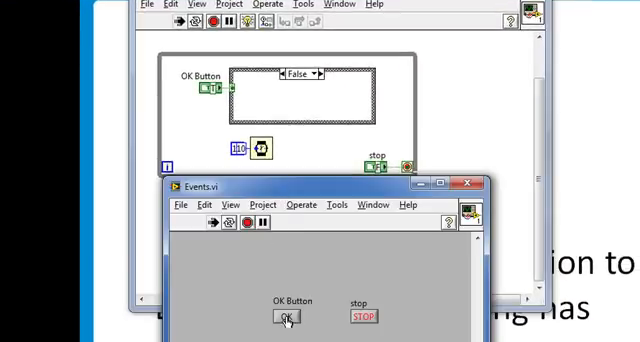
# Step: Trigger the message from the polling True case via OK Button and dismiss the dialog
pyautogui.click(284, 318)
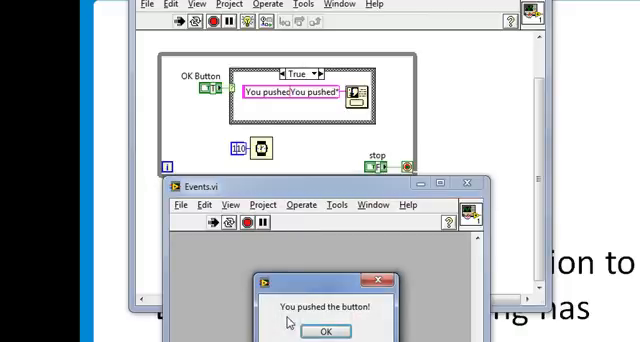
pyautogui.click(316, 330)
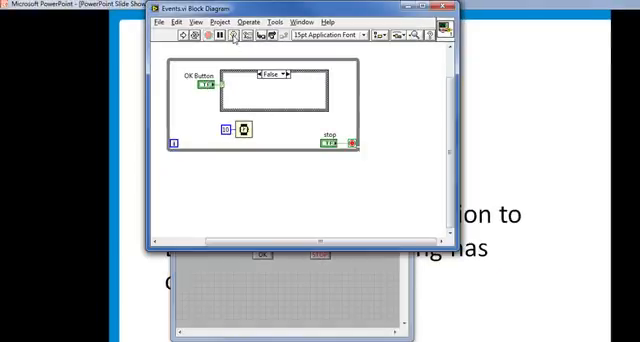
pyautogui.moveTo(396, 90)
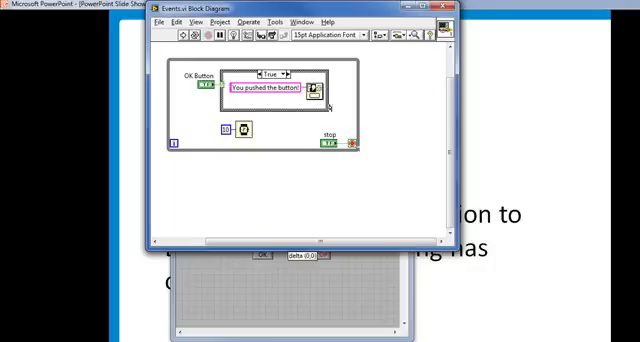
# Step: Remove the case structure and reach the Structures palette for an Event Structure
pyautogui.moveTo(264, 90); pyautogui.dragTo(356, 180)
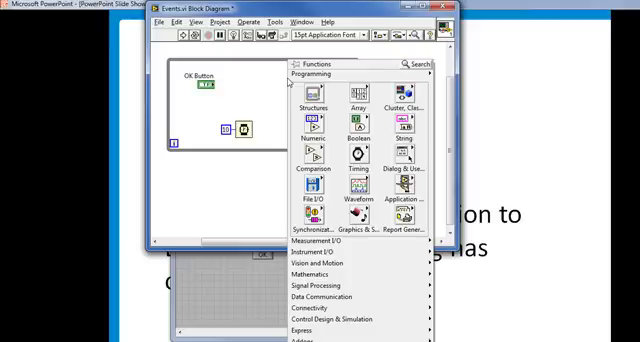
pyautogui.click(306, 96)
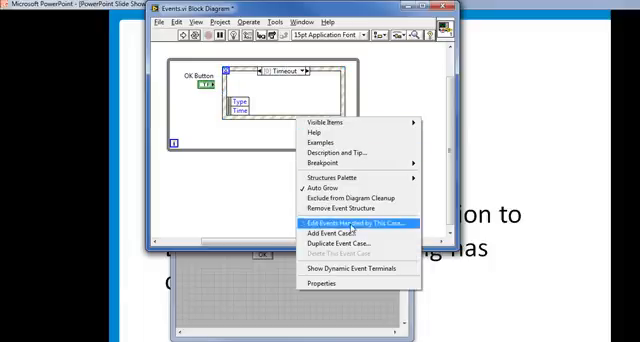
# Step: In Edit Events, choose Value Change on OK Button as the case's handled event
pyautogui.click(348, 222)
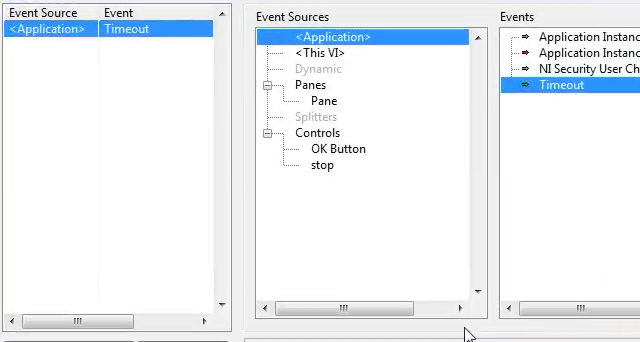
pyautogui.moveTo(372, 112)
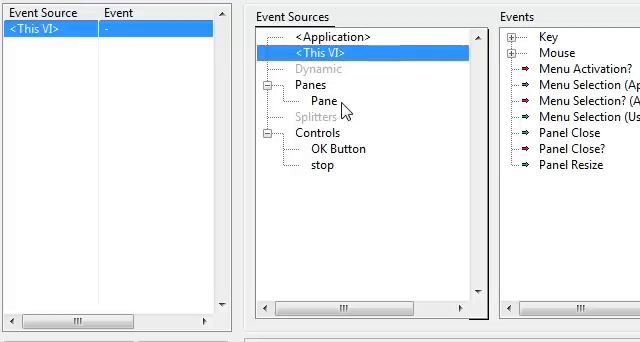
pyautogui.moveTo(356, 156)
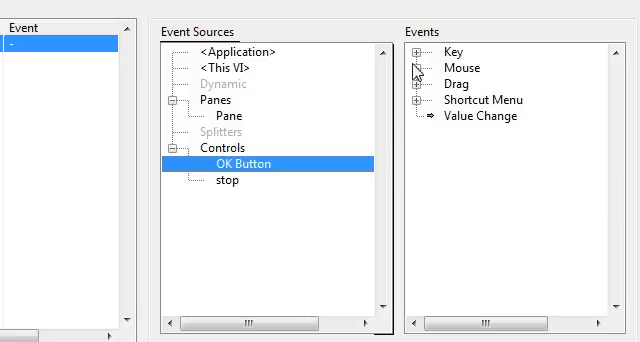
pyautogui.click(408, 54)
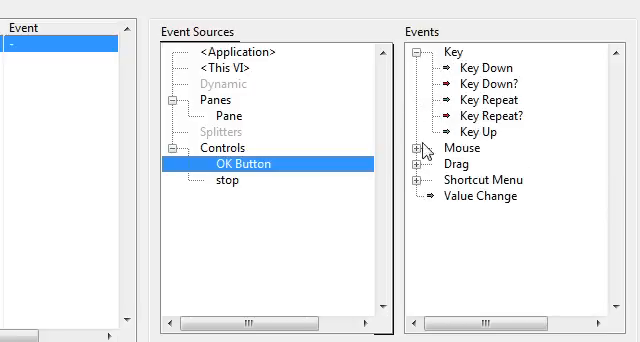
pyautogui.click(416, 152)
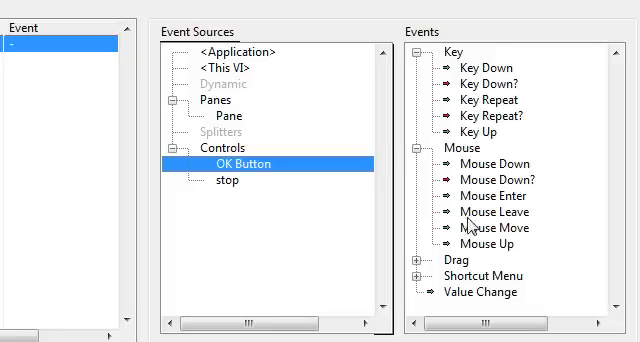
pyautogui.scroll(-3)
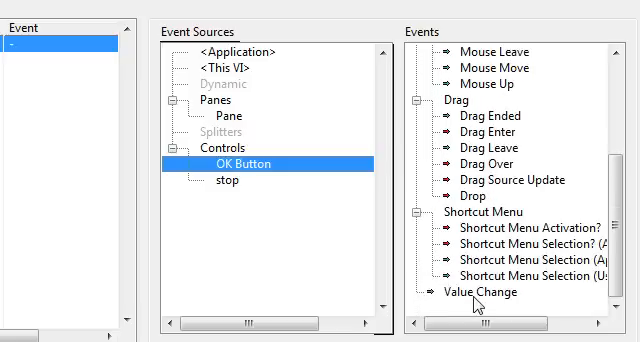
pyautogui.click(484, 292)
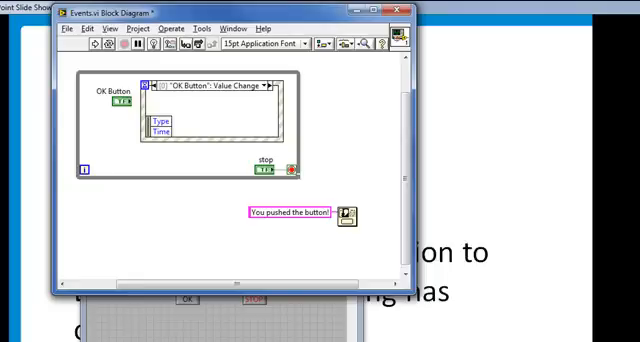
pyautogui.moveTo(356, 228)
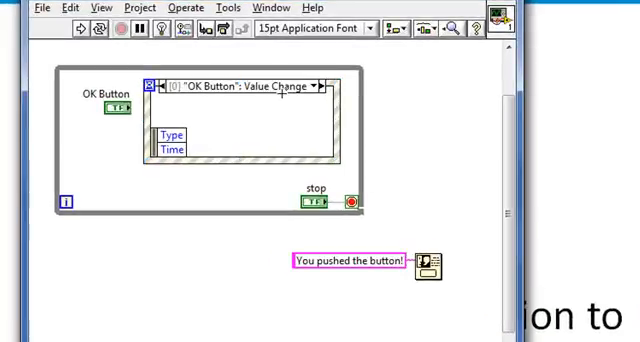
pyautogui.moveTo(348, 136)
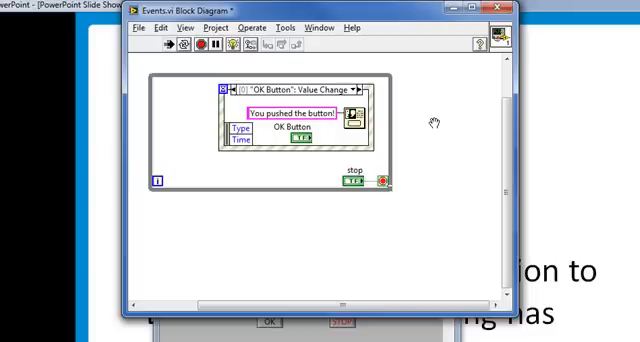
pyautogui.moveTo(450, 140)
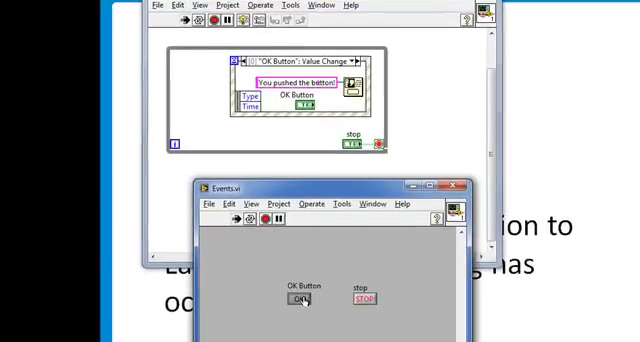
# Step: Fire the OK Button event to show the message dialog and dismiss it
pyautogui.click(300, 300)
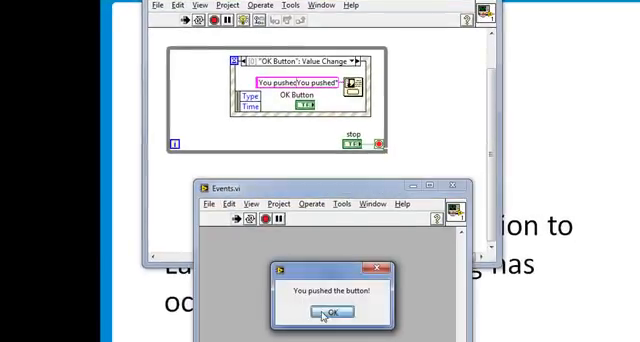
pyautogui.click(330, 316)
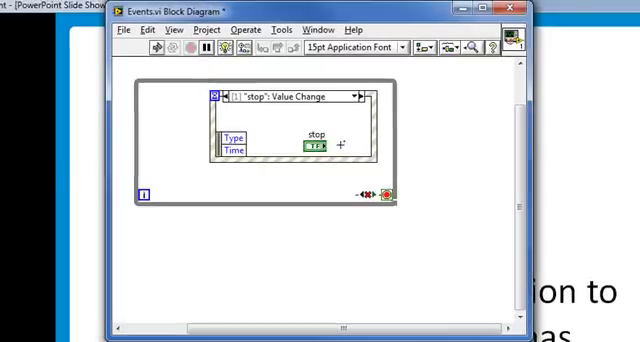
# Step: Wire the stop terminal in the stop: Value Change case to the loop's conditional terminal
pyautogui.moveTo(340, 144); pyautogui.dragTo(356, 196)
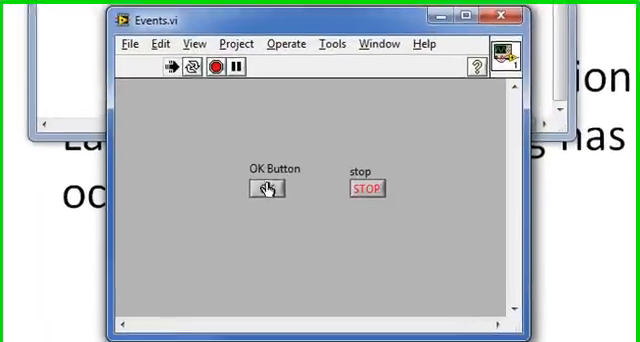
# Step: End the running VI with the front-panel STOP button, returning to edit mode
pyautogui.click(264, 188)
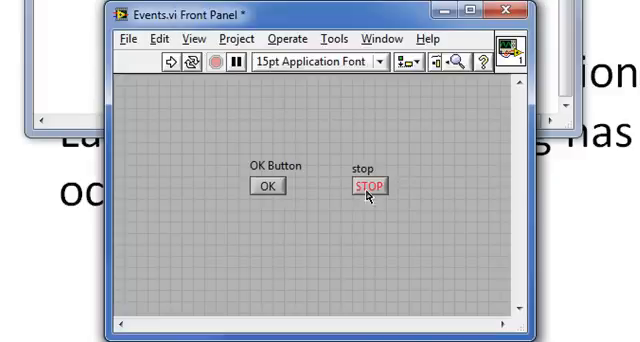
pyautogui.moveTo(384, 152)
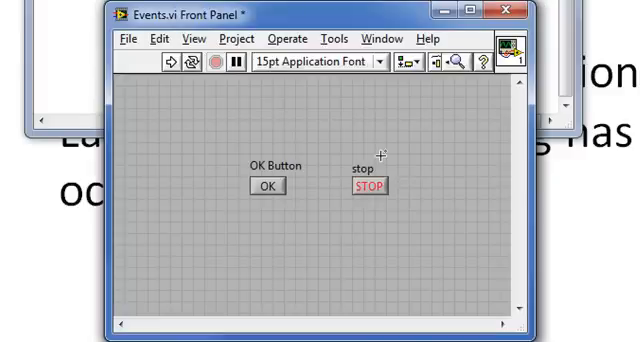